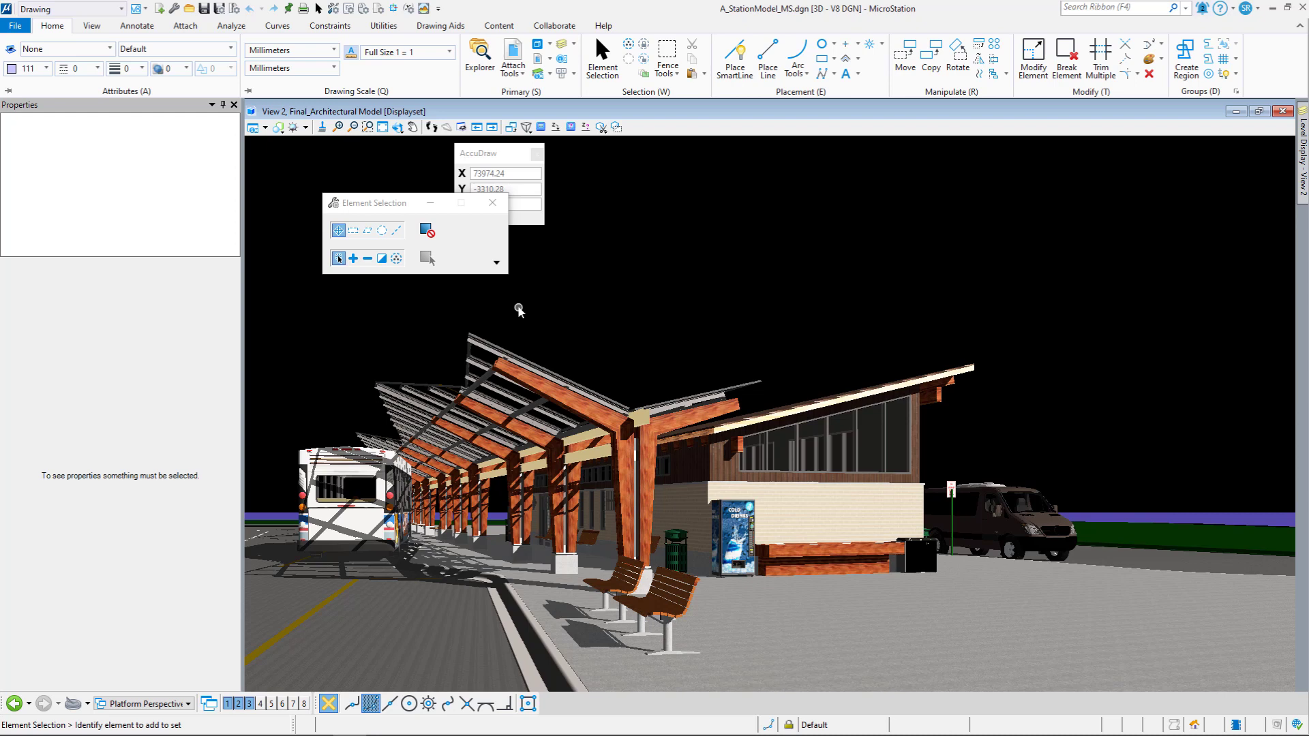
# Choose Visualization from the workflow list.
pyautogui.click(116, 9)
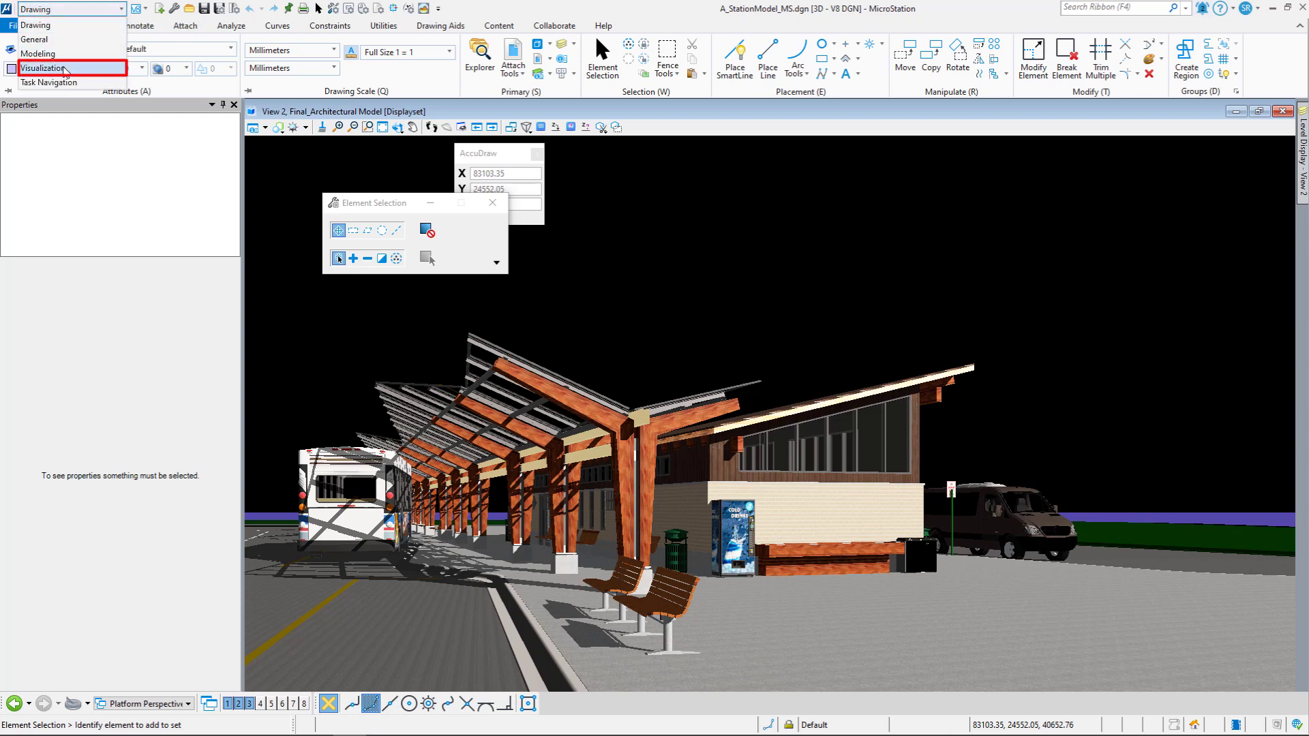
pyautogui.click(42, 68)
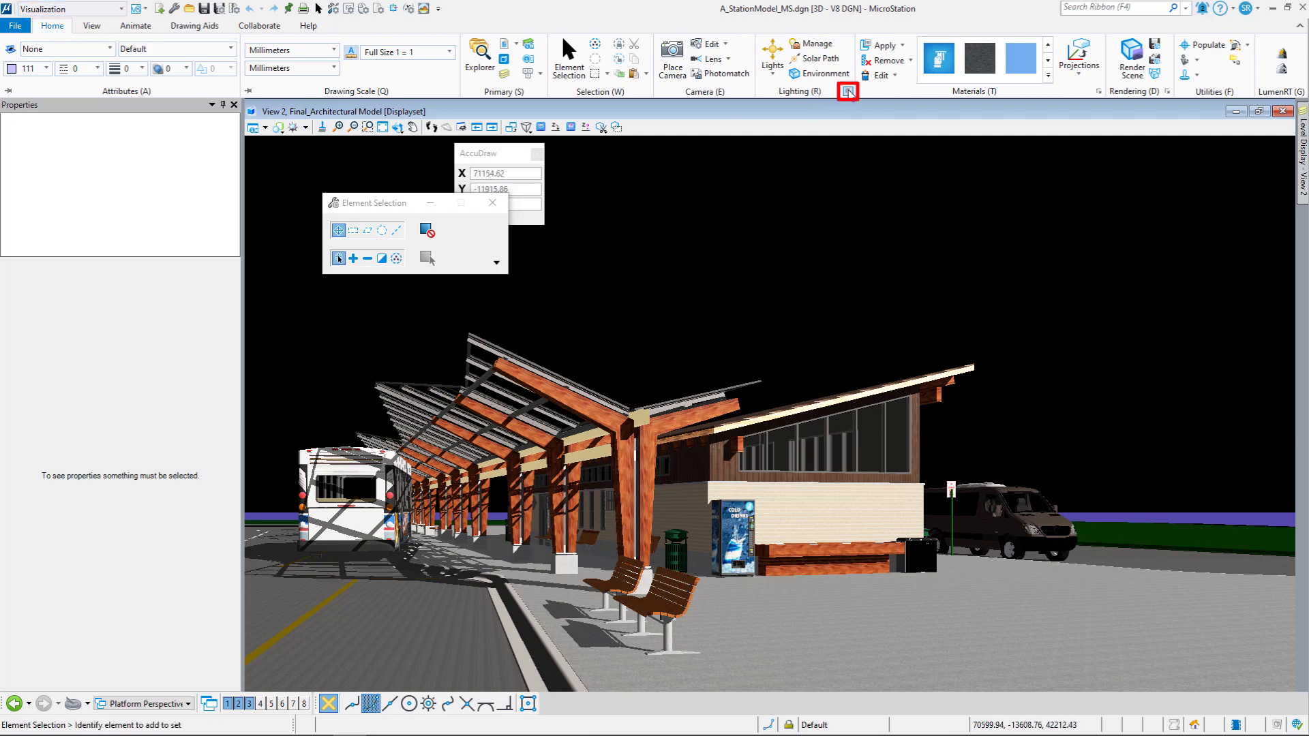
# Open Light Manager and make Afternoon the active light setup instead of Evening.
pyautogui.click(848, 92)
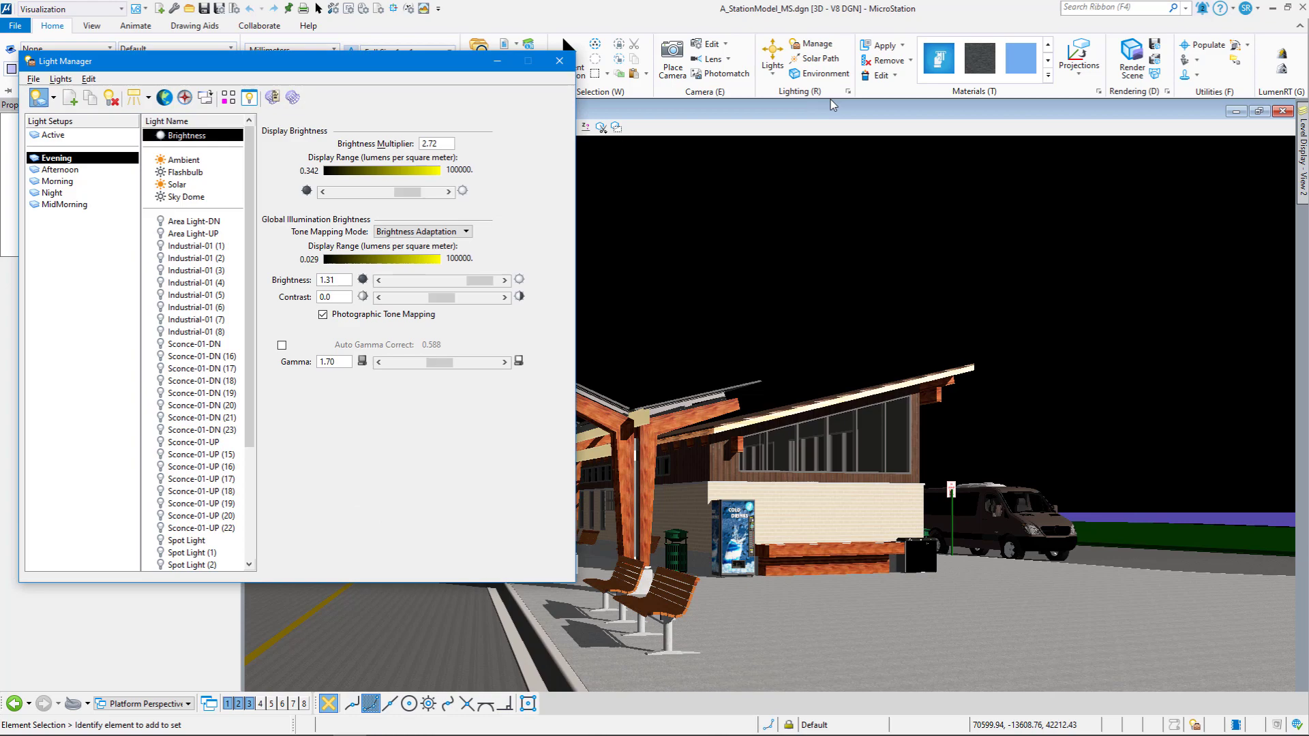
pyautogui.moveTo(94, 198)
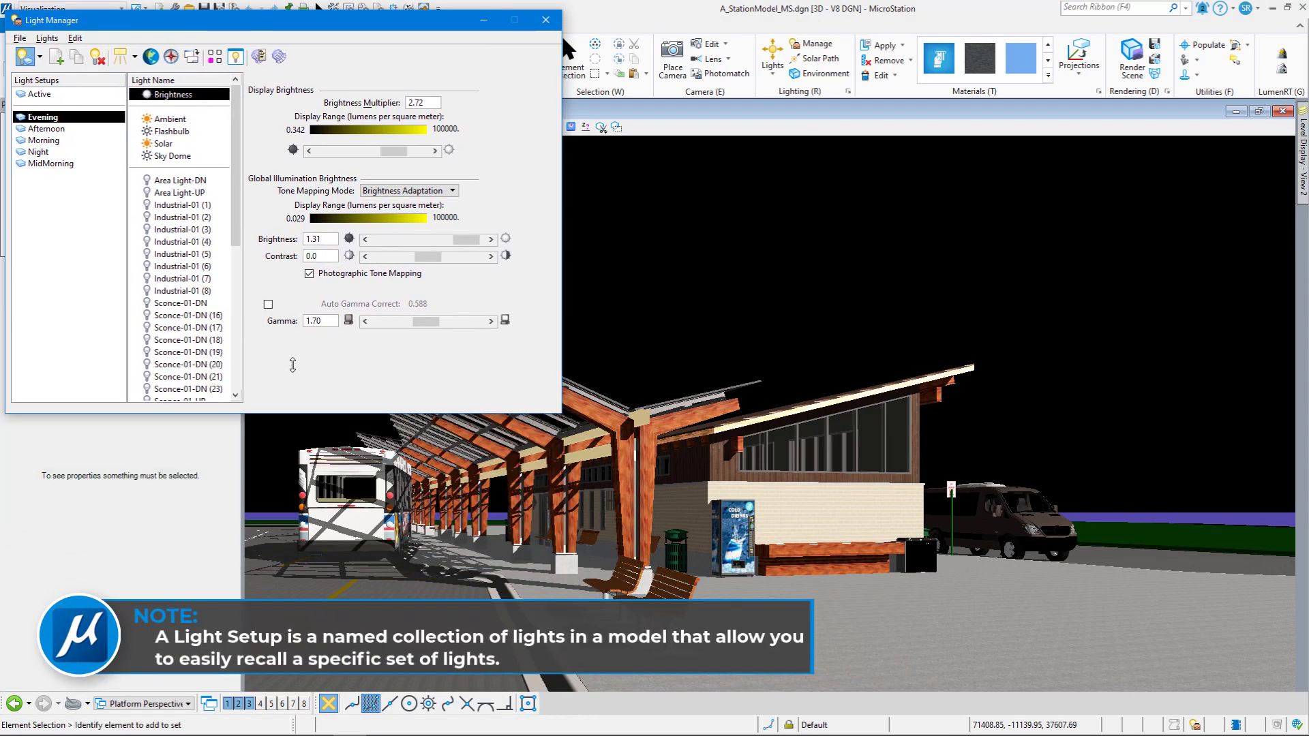
pyautogui.click(46, 129)
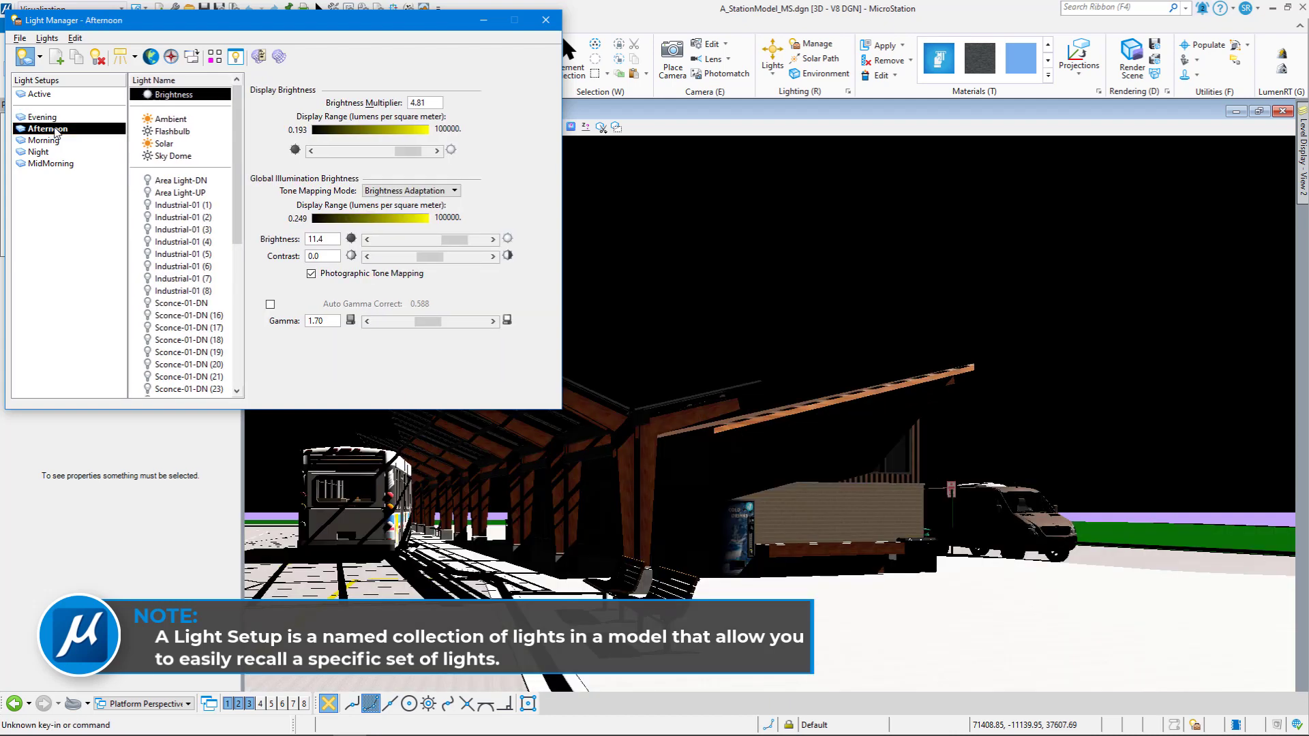
# Cycle the Light Setups list through Morning and MidMorning.
pyautogui.click(42, 140)
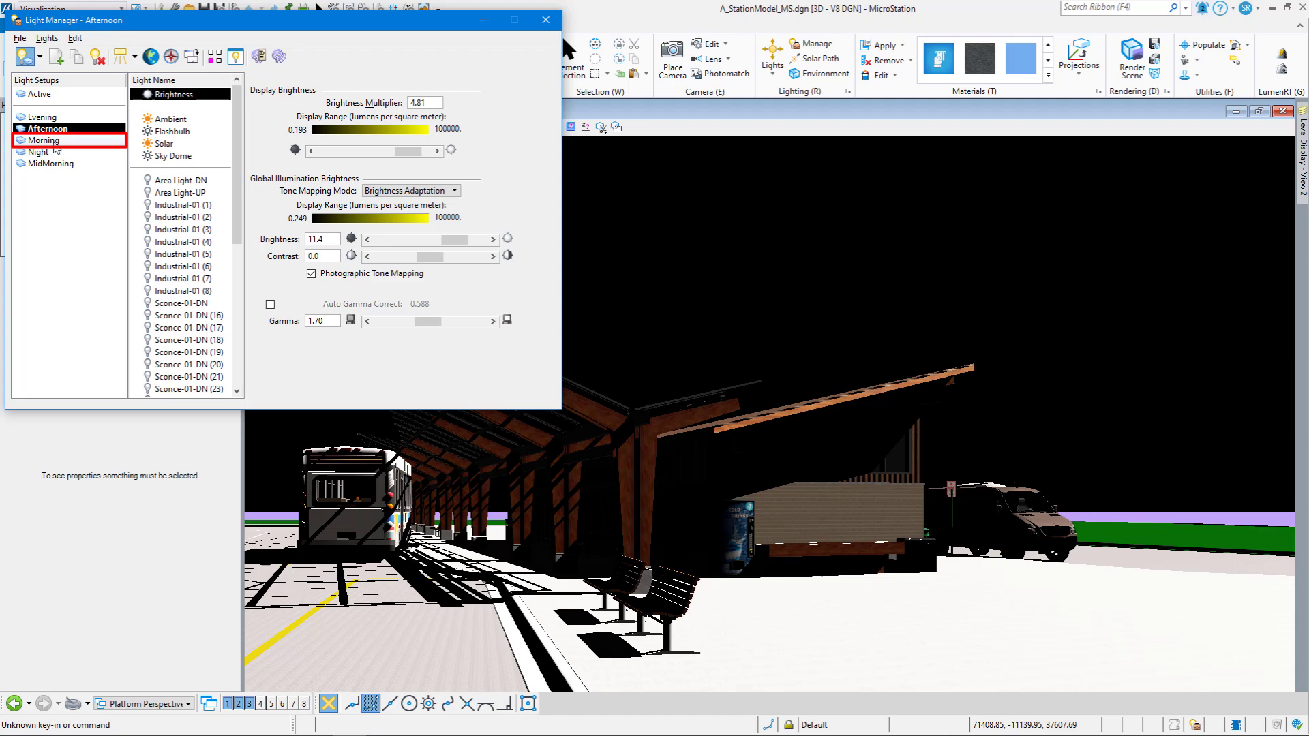
pyautogui.click(41, 140)
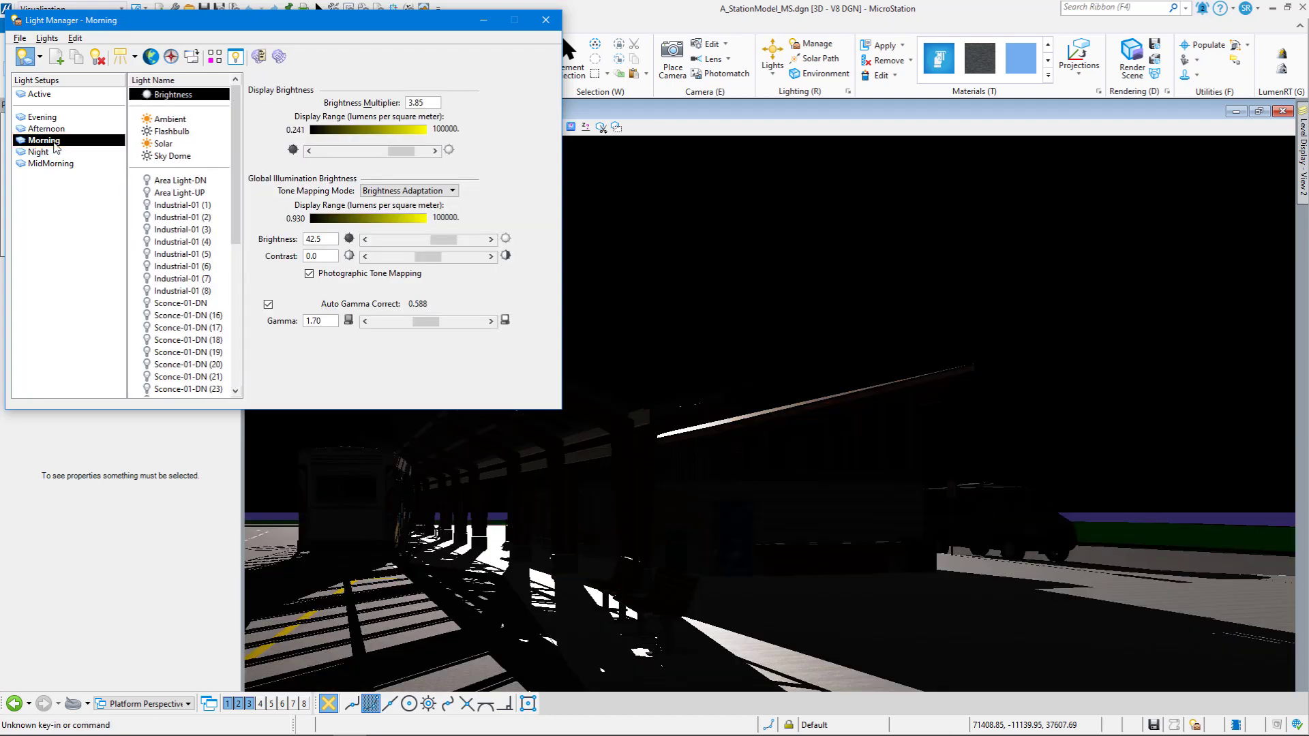
pyautogui.click(50, 163)
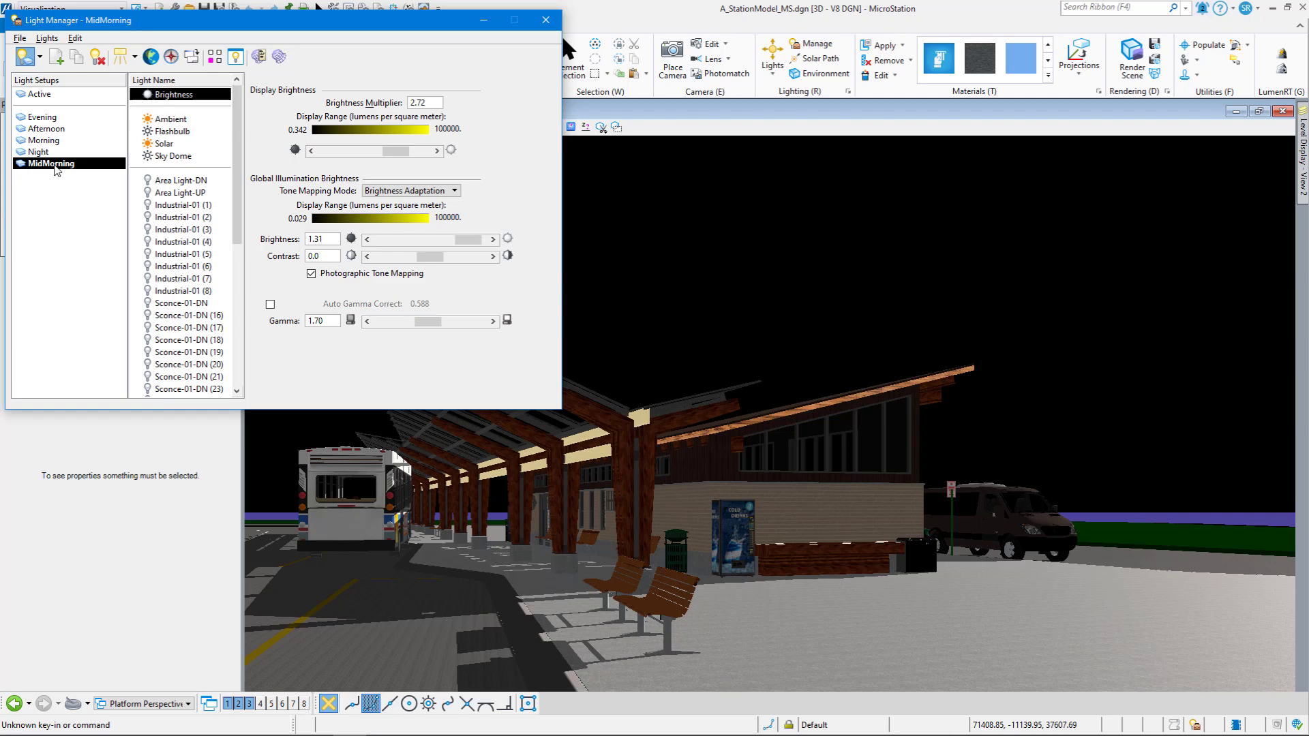
pyautogui.moveTo(71, 161)
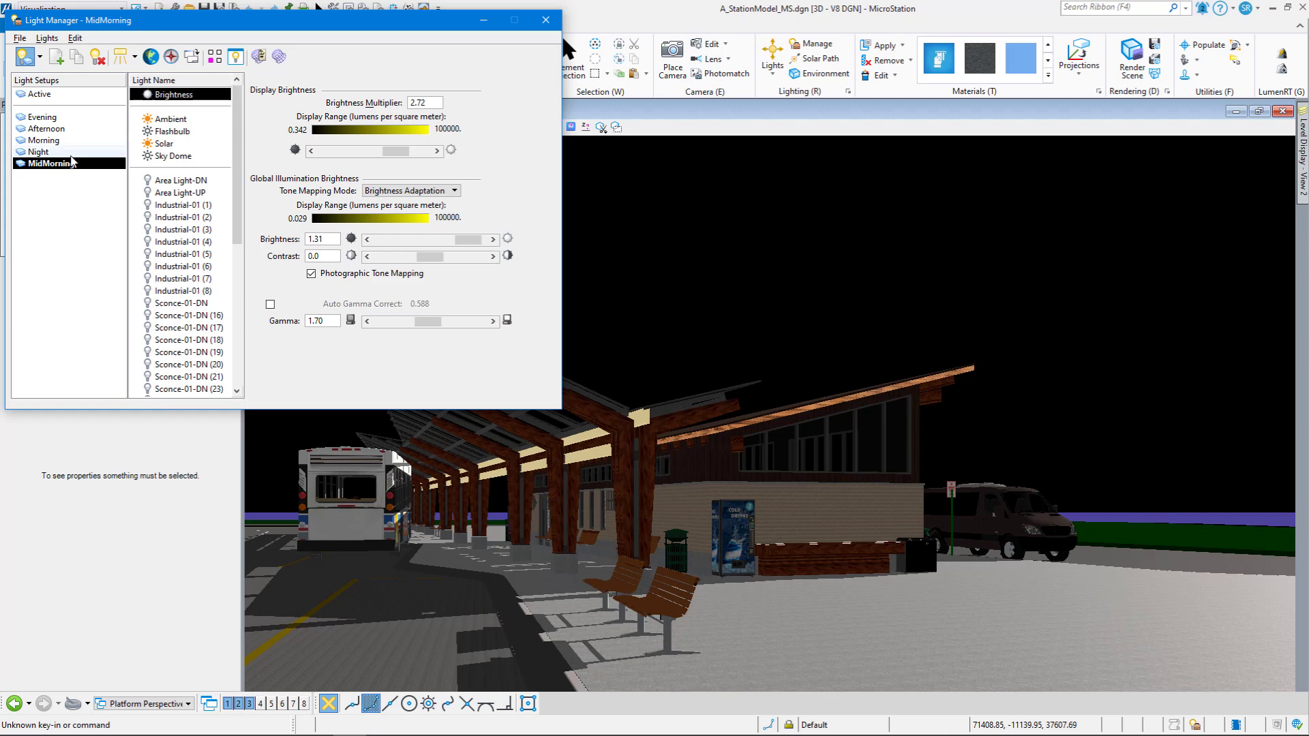
pyautogui.click(38, 152)
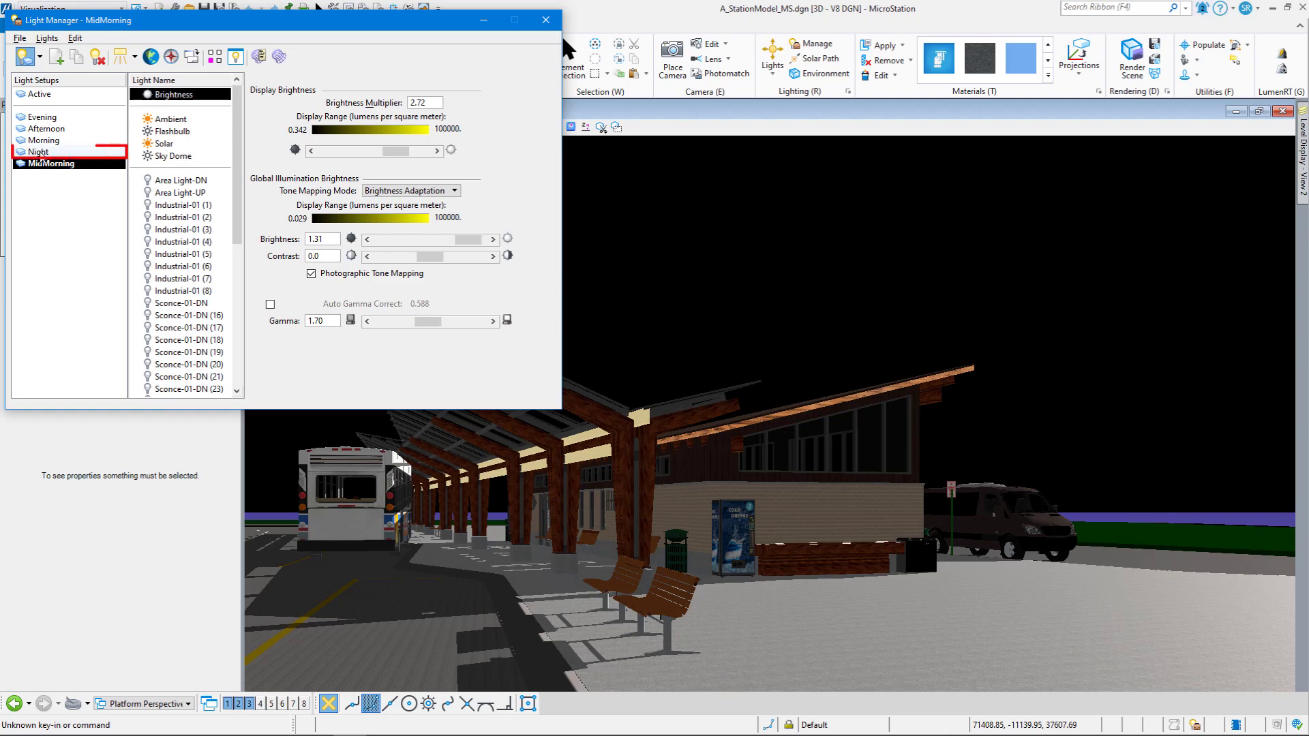
# Activate the Night light setup and view the Ambient and Solar light properties.
pyautogui.click(39, 152)
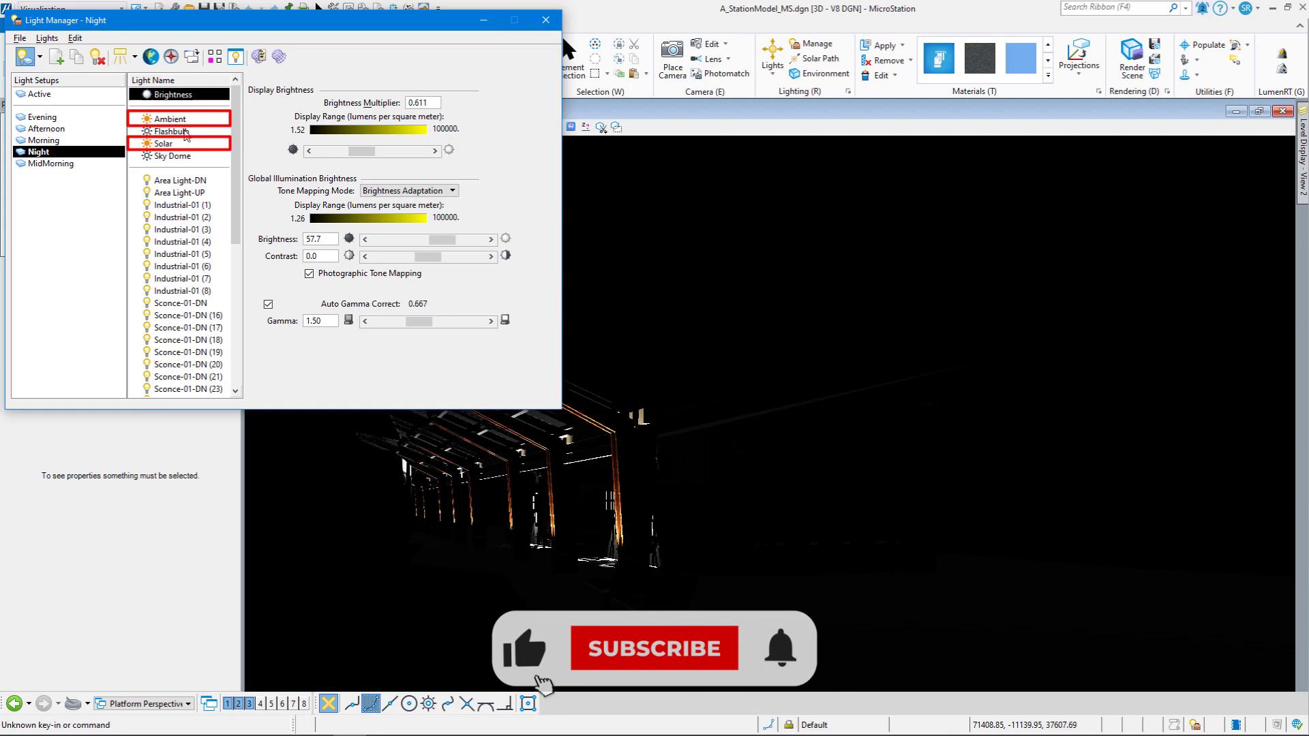
pyautogui.click(171, 119)
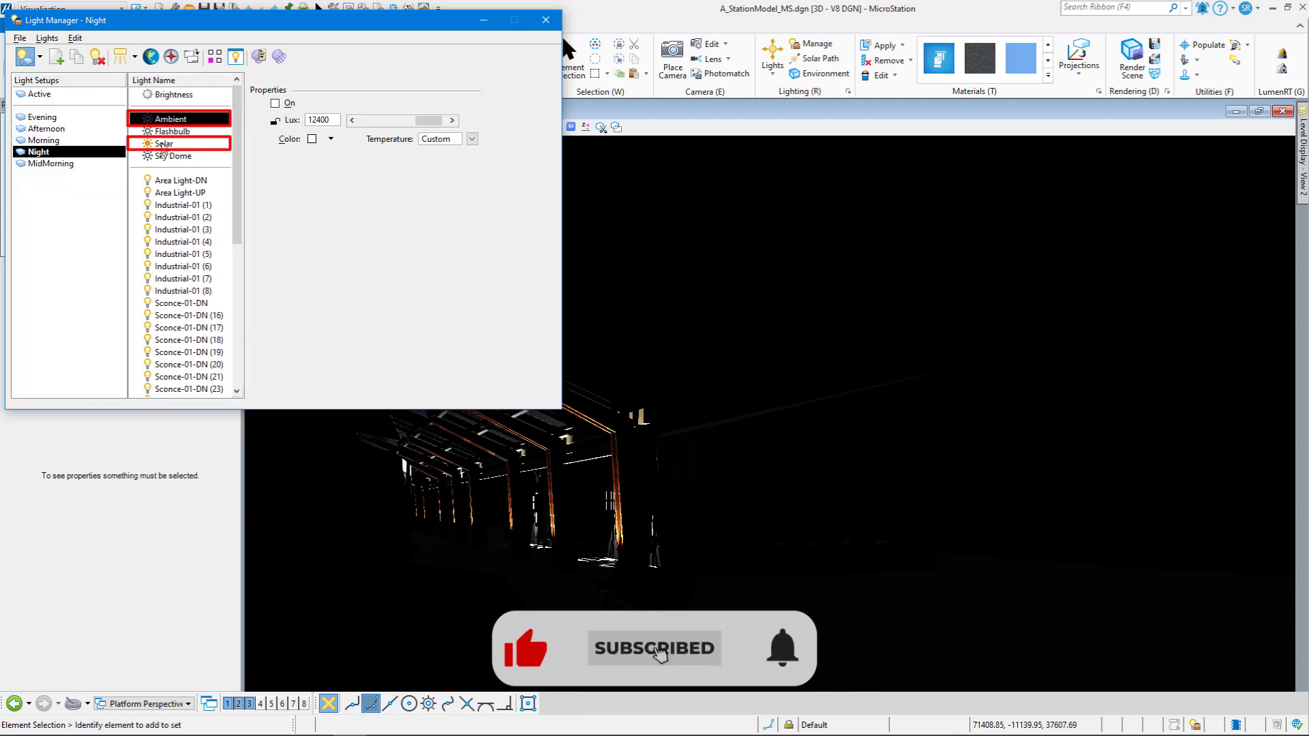
pyautogui.click(164, 143)
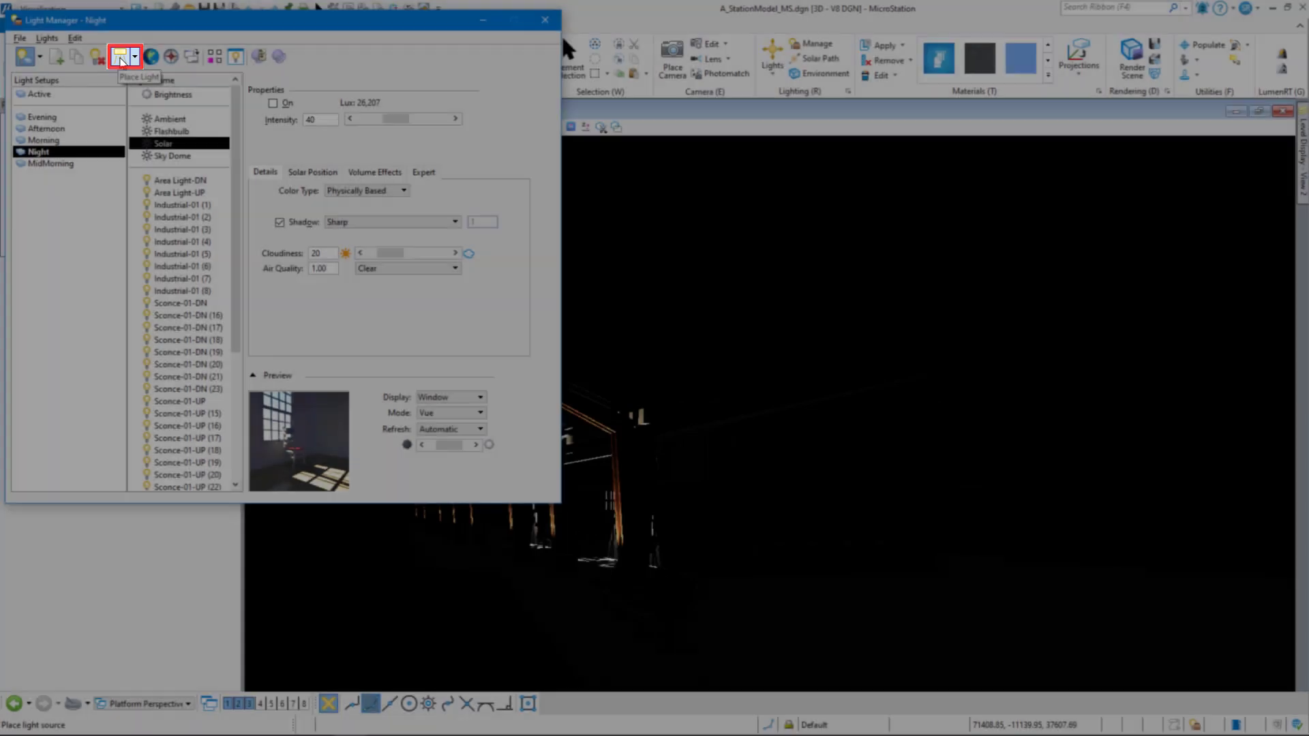
# Open Place Light and browse the light type options, ending on Point light.
pyautogui.click(119, 56)
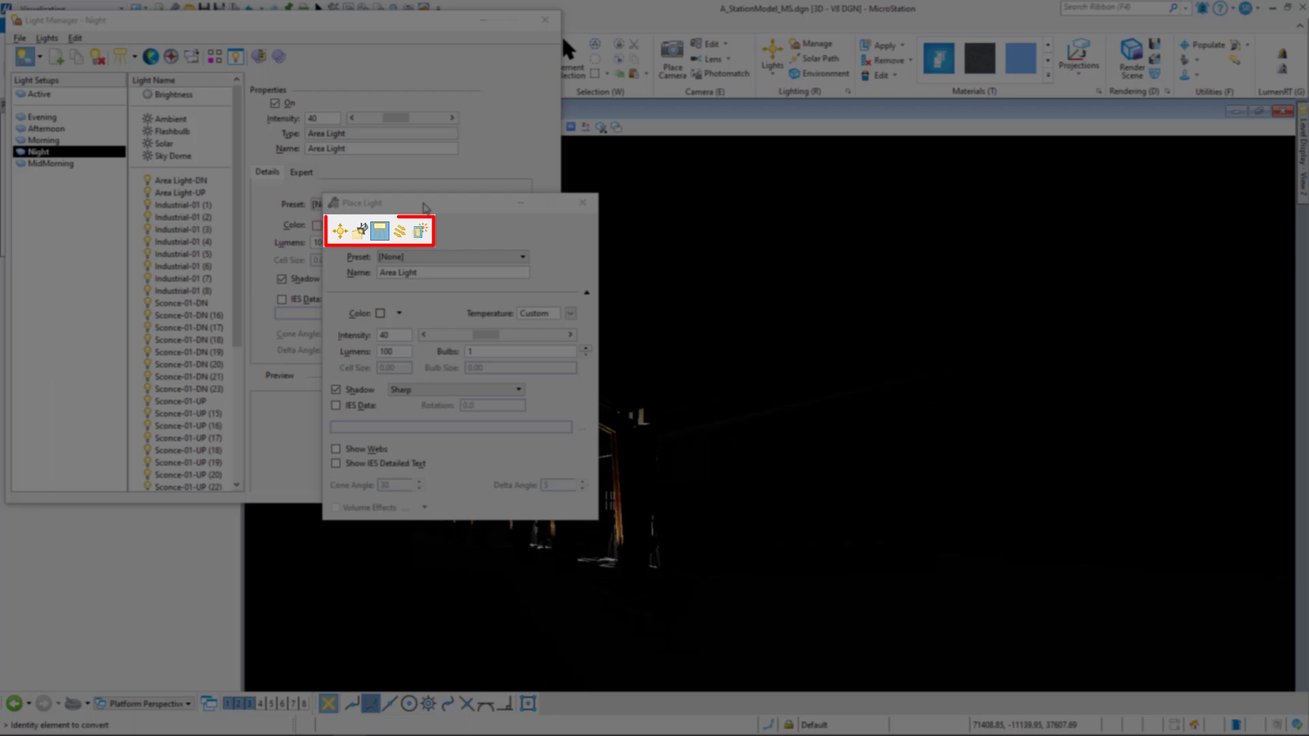
pyautogui.click(339, 230)
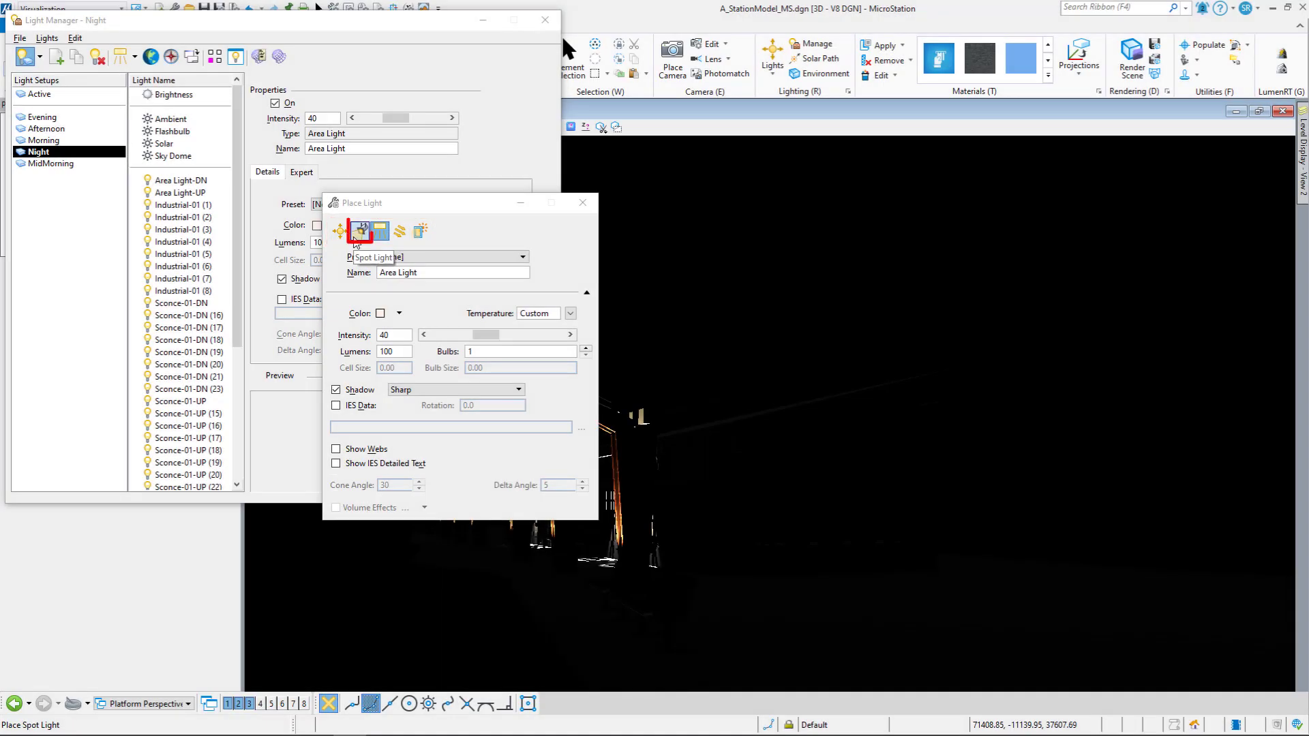
pyautogui.click(379, 231)
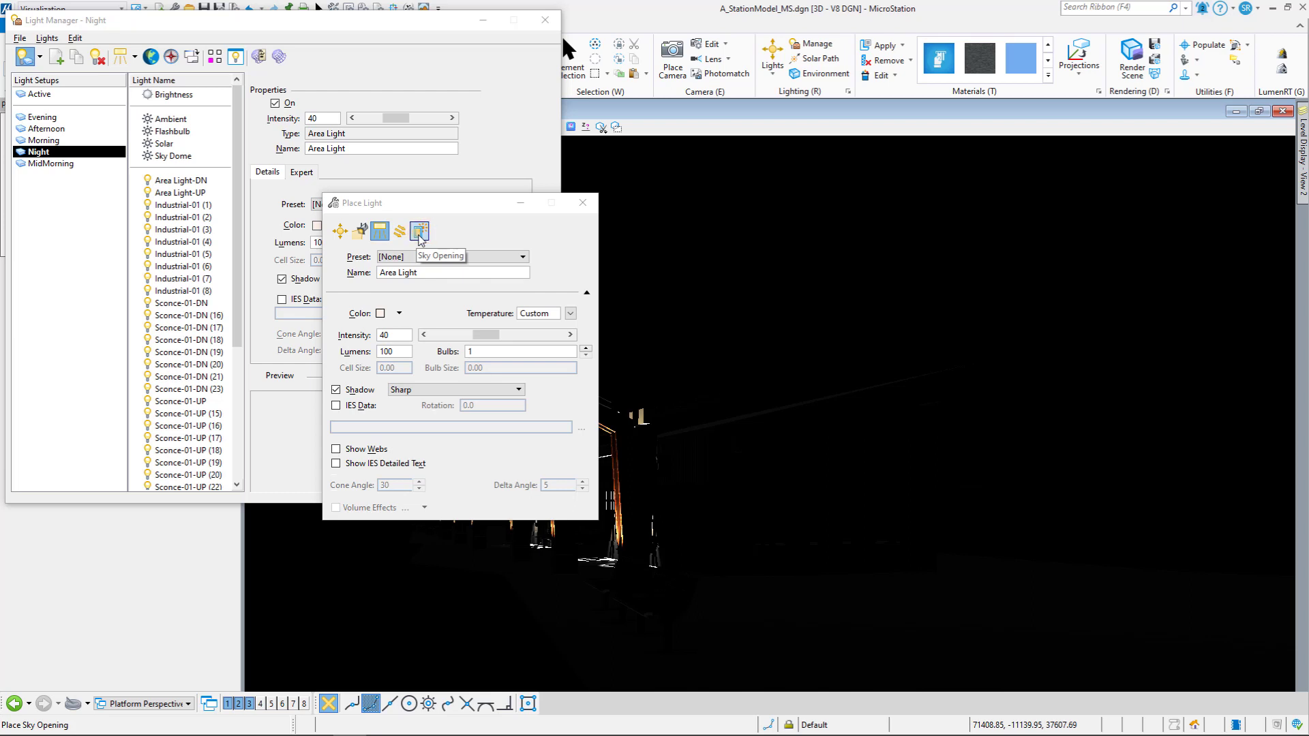
pyautogui.click(339, 231)
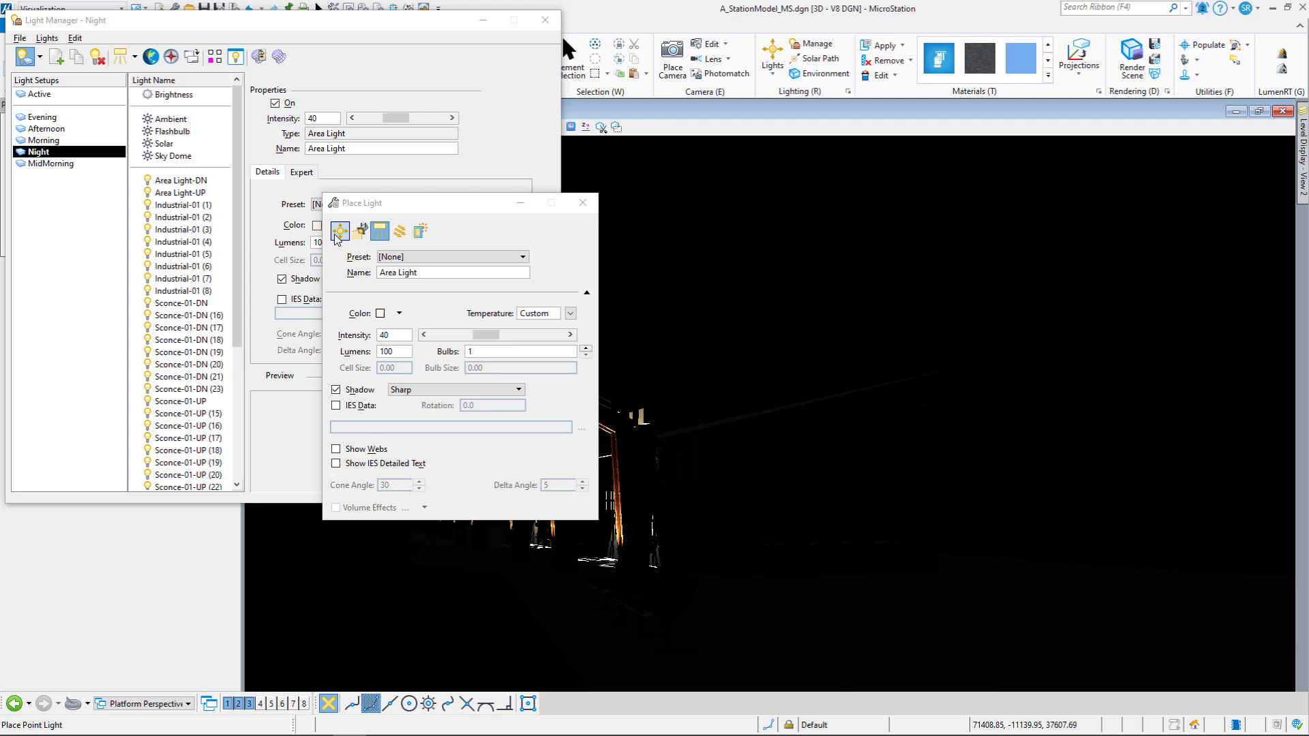
pyautogui.moveTo(339, 232)
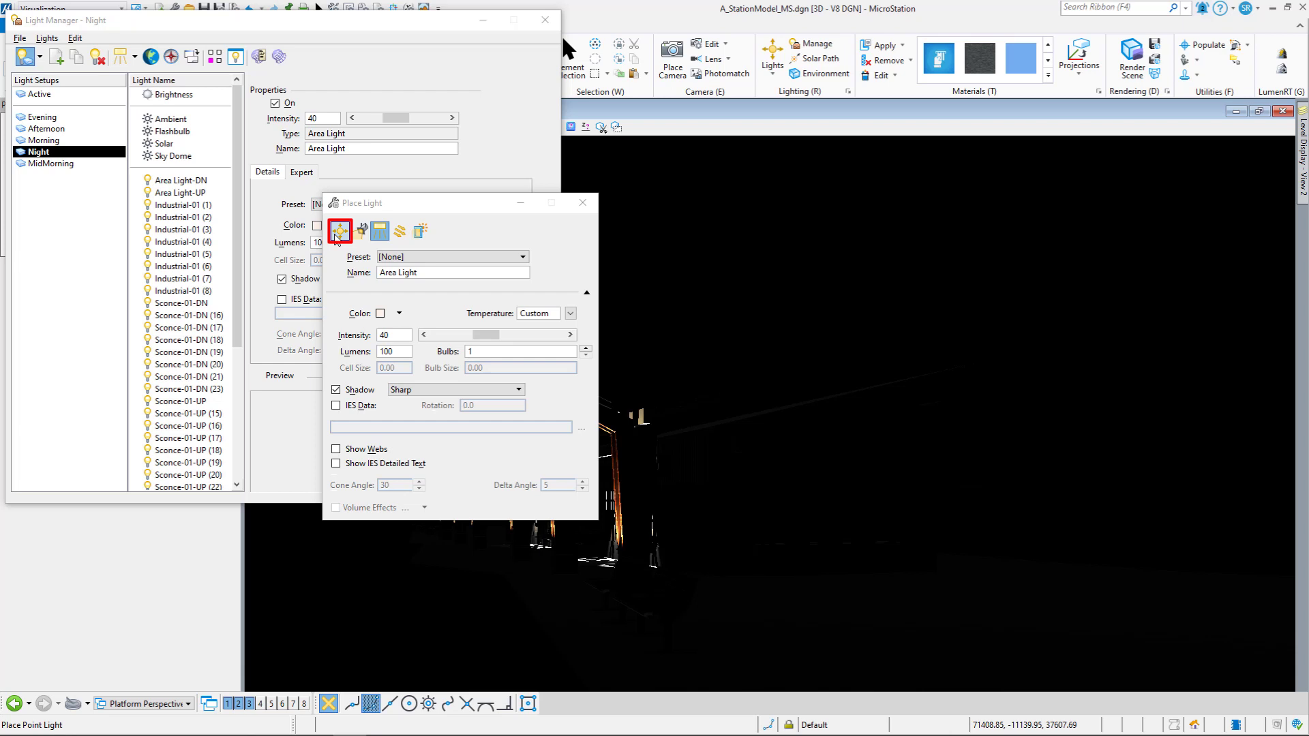
pyautogui.click(339, 231)
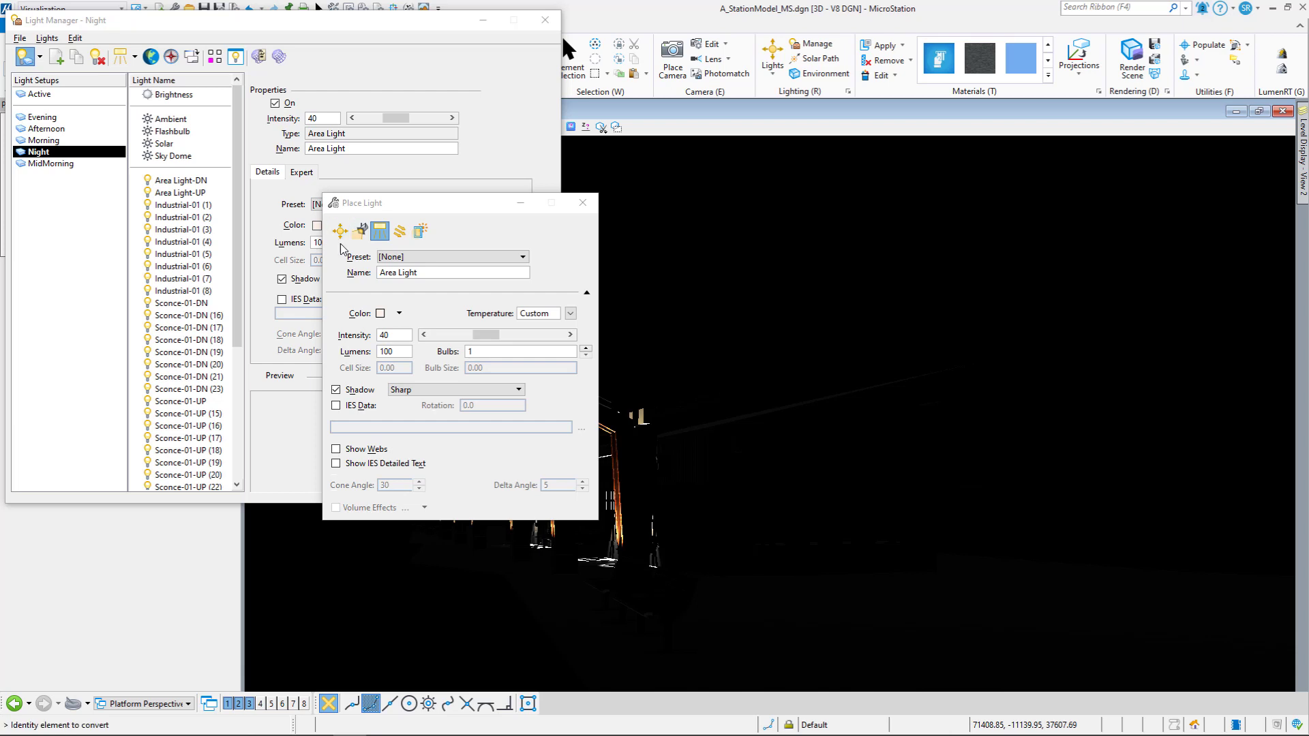
pyautogui.moveTo(360, 231)
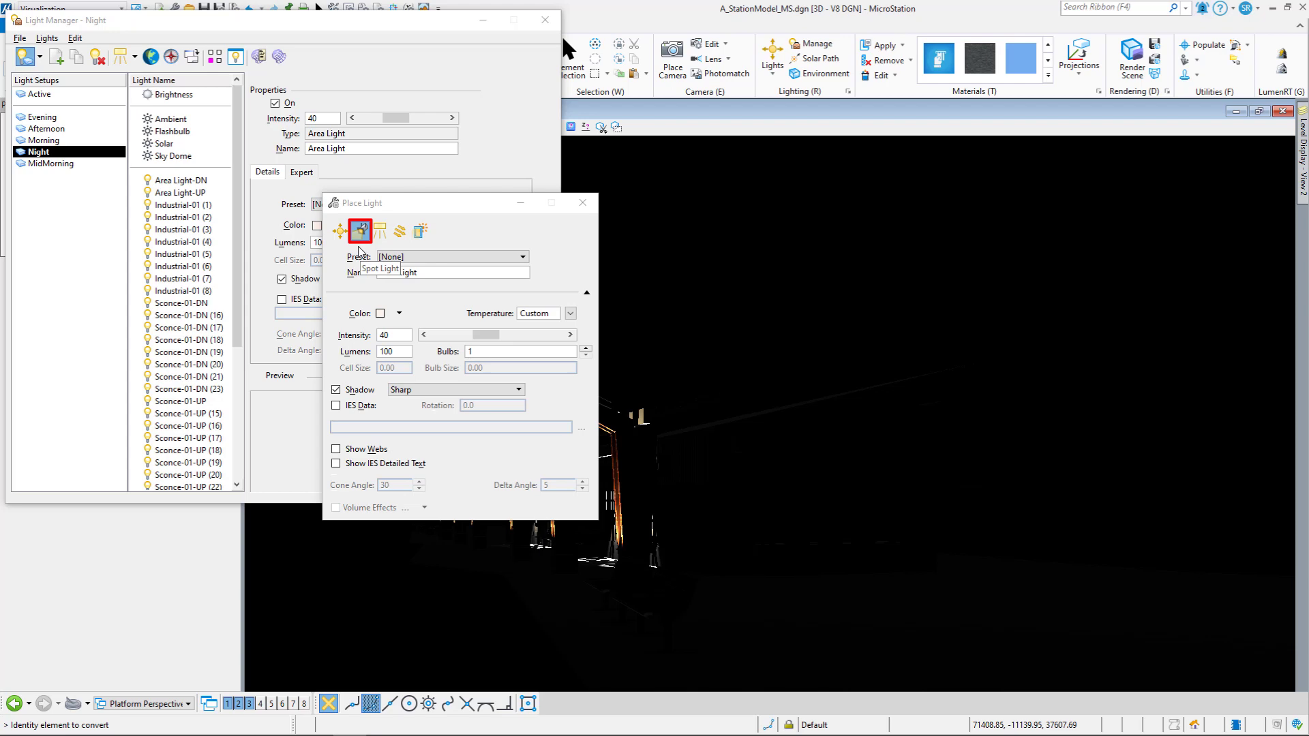
pyautogui.click(379, 231)
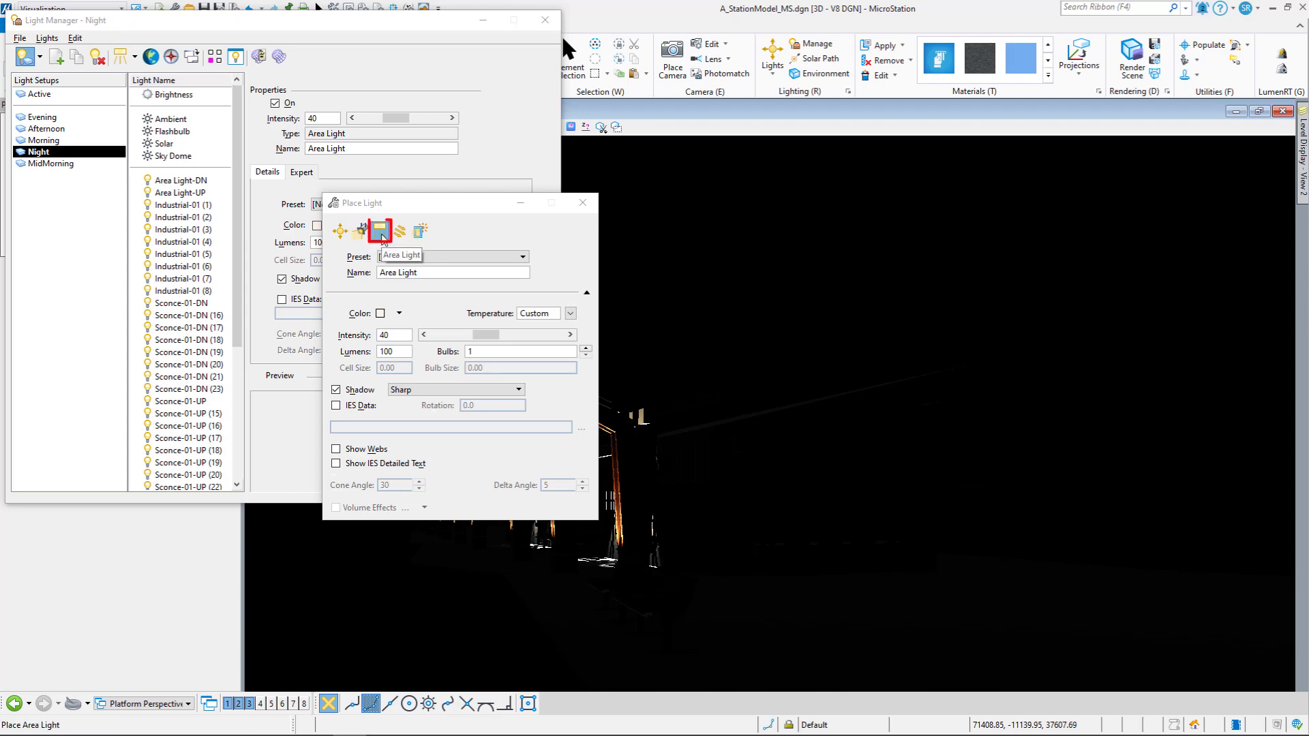
pyautogui.click(379, 230)
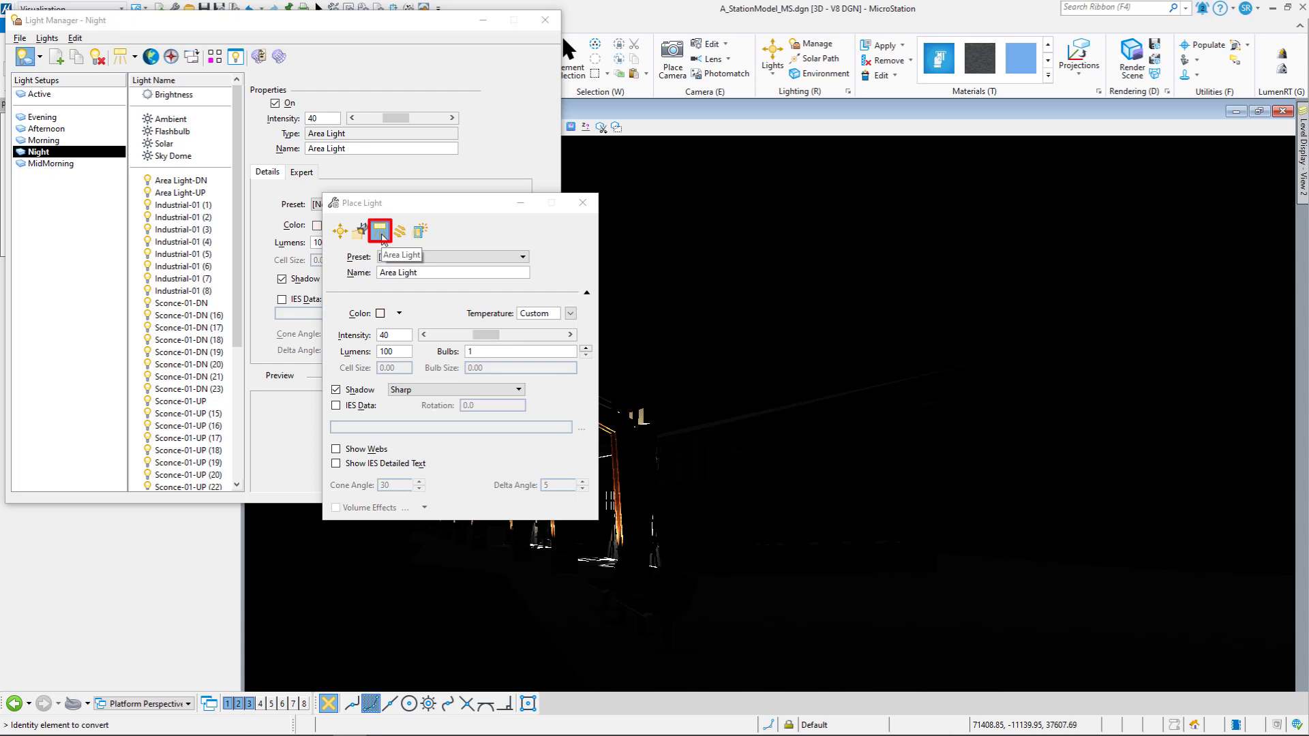
pyautogui.click(450, 256)
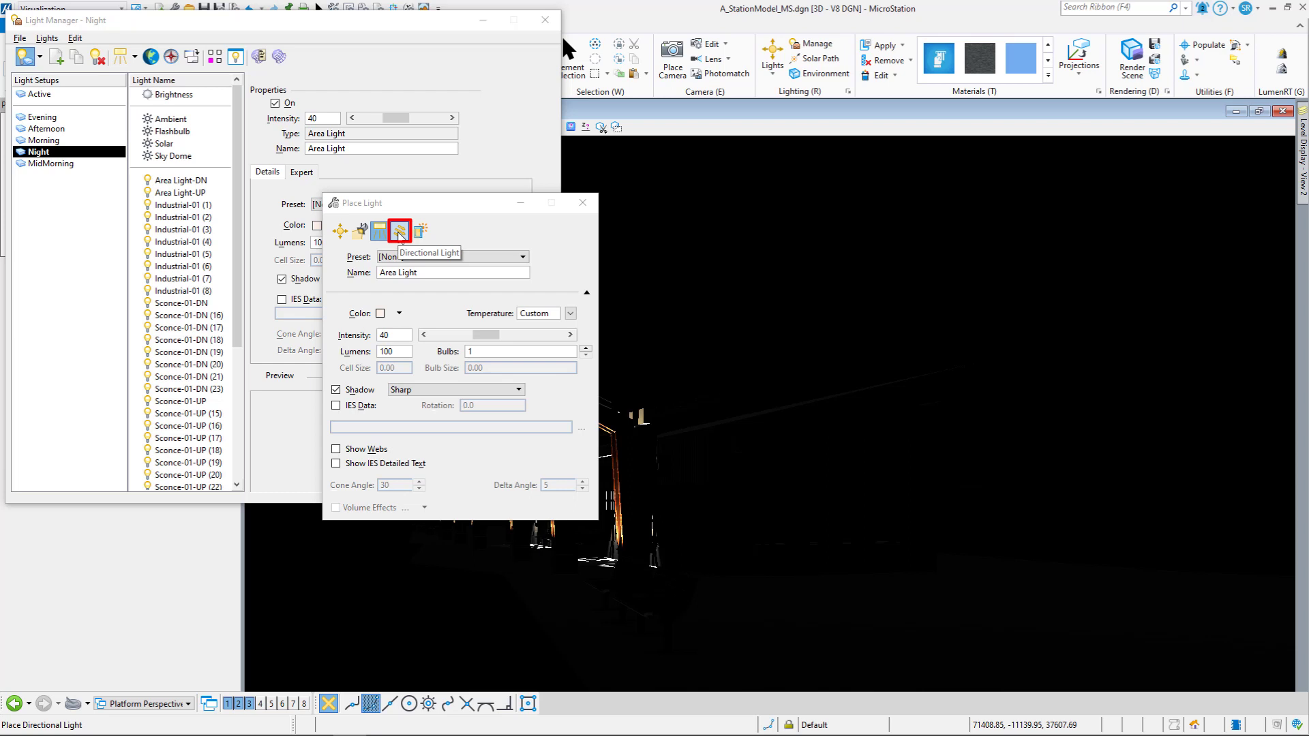
pyautogui.moveTo(399, 231)
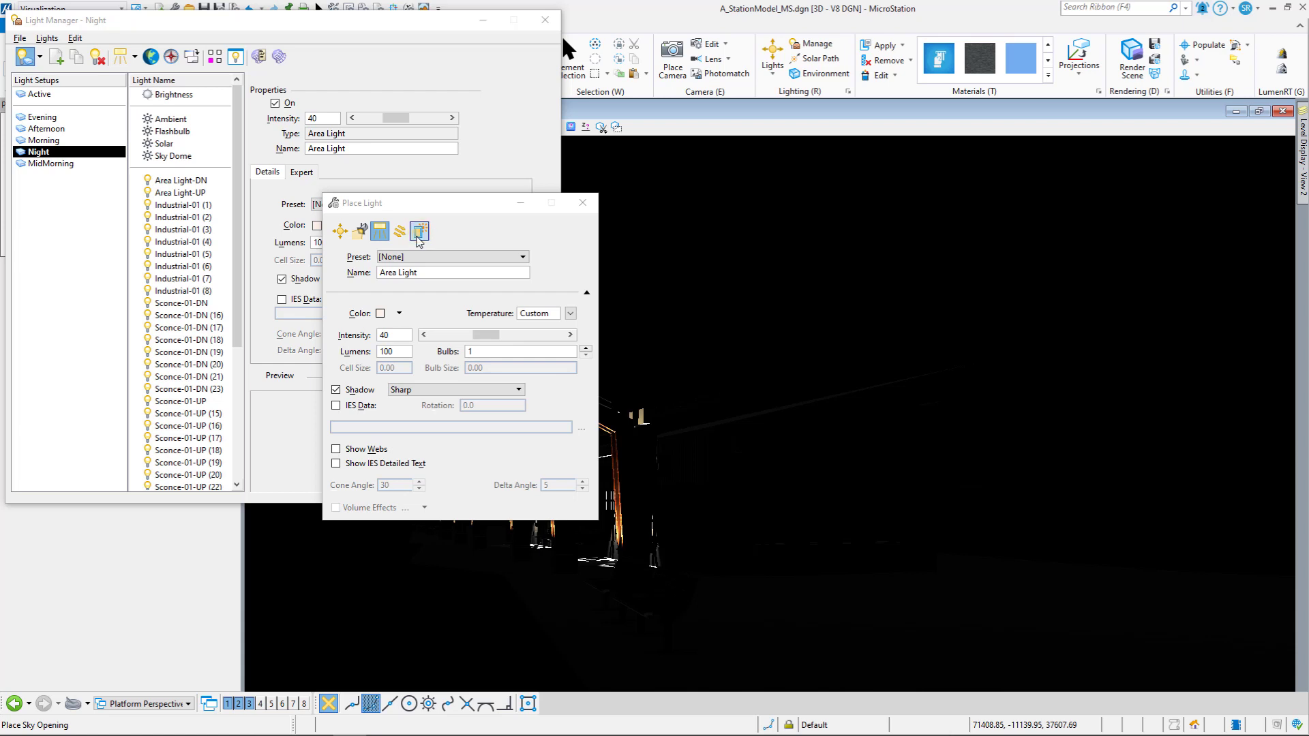
pyautogui.click(418, 232)
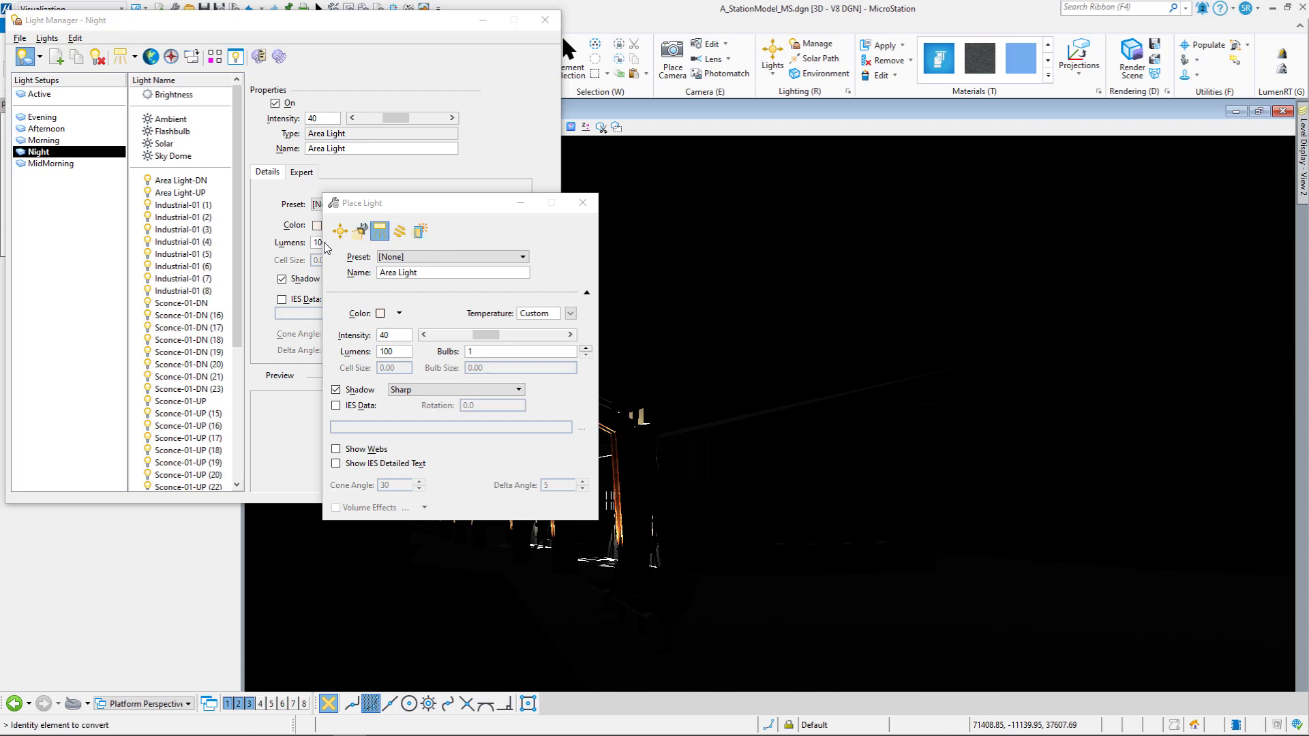
pyautogui.moveTo(347, 254)
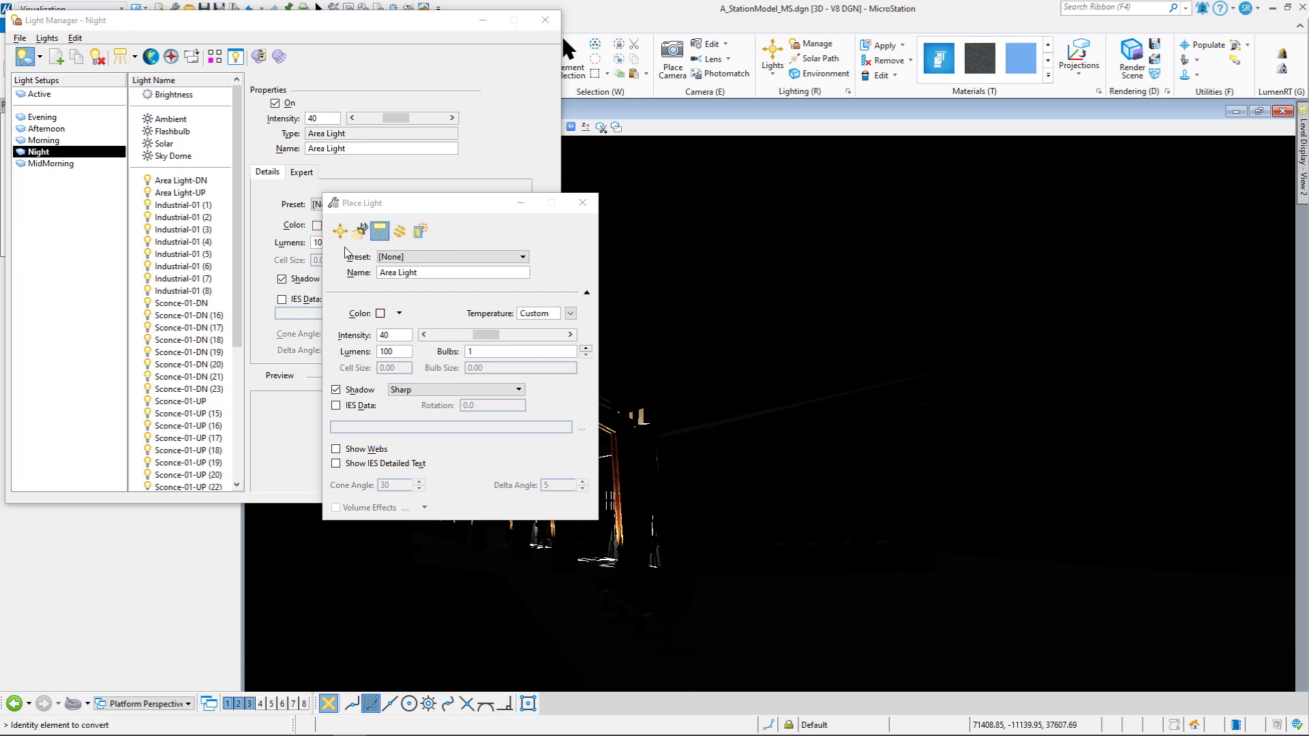